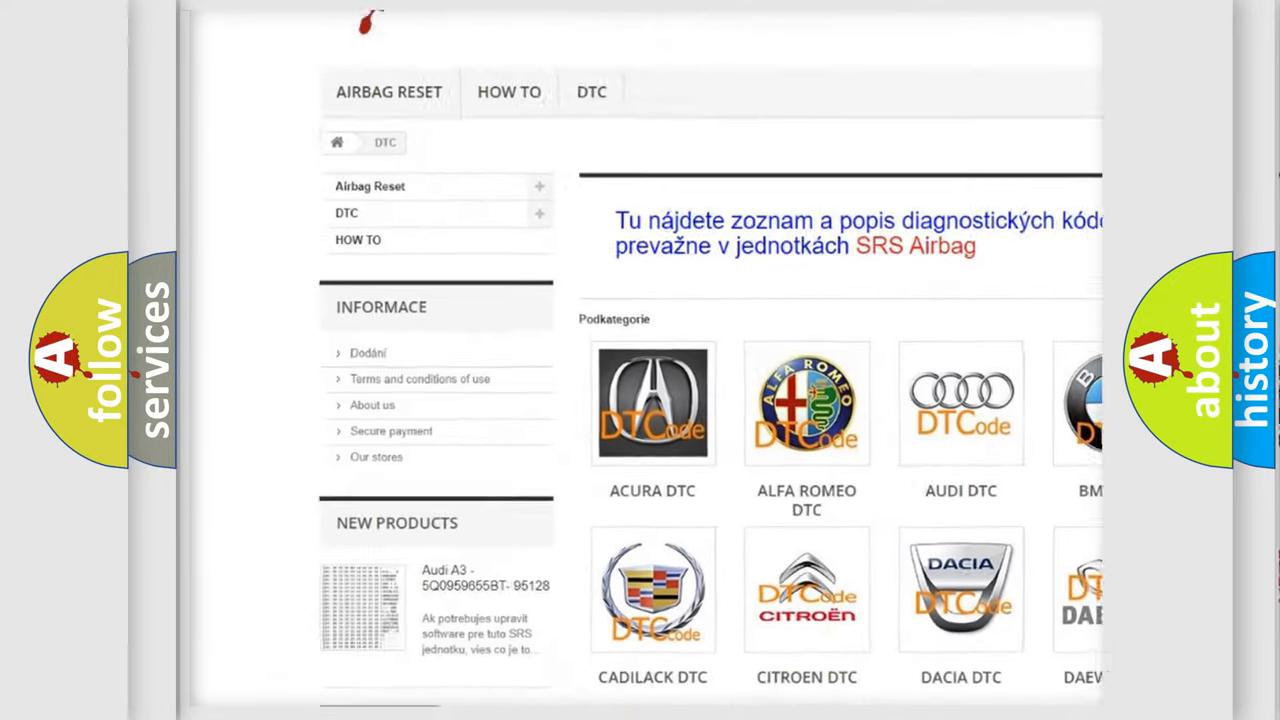
Open the AUDI DTC tile to show its list of diagnostic trouble codes.
scroll("down", 3)
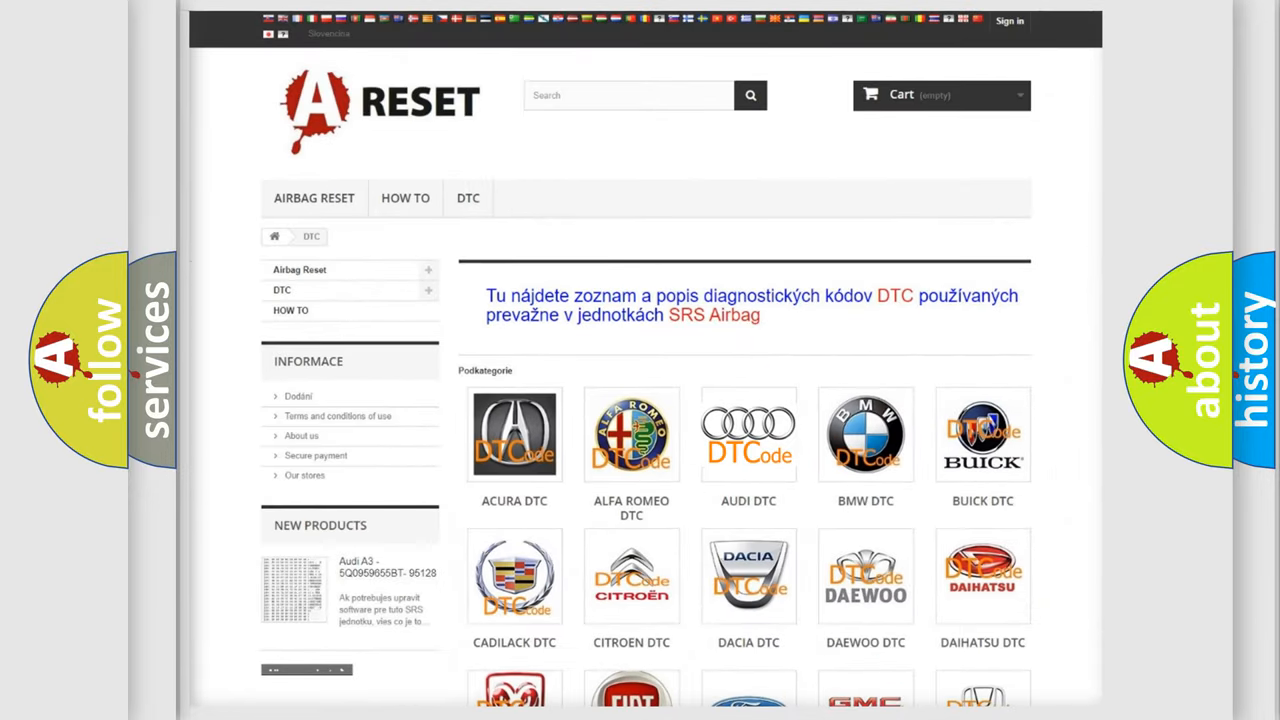
left_click(748, 434)
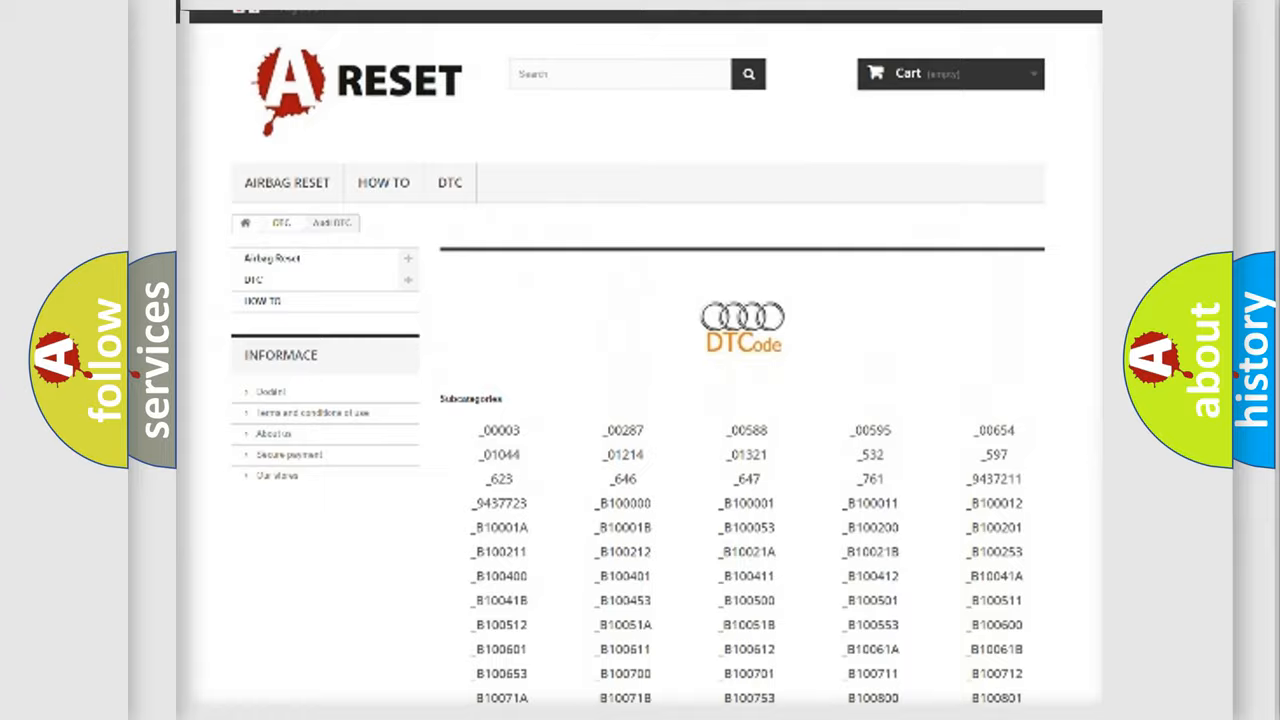